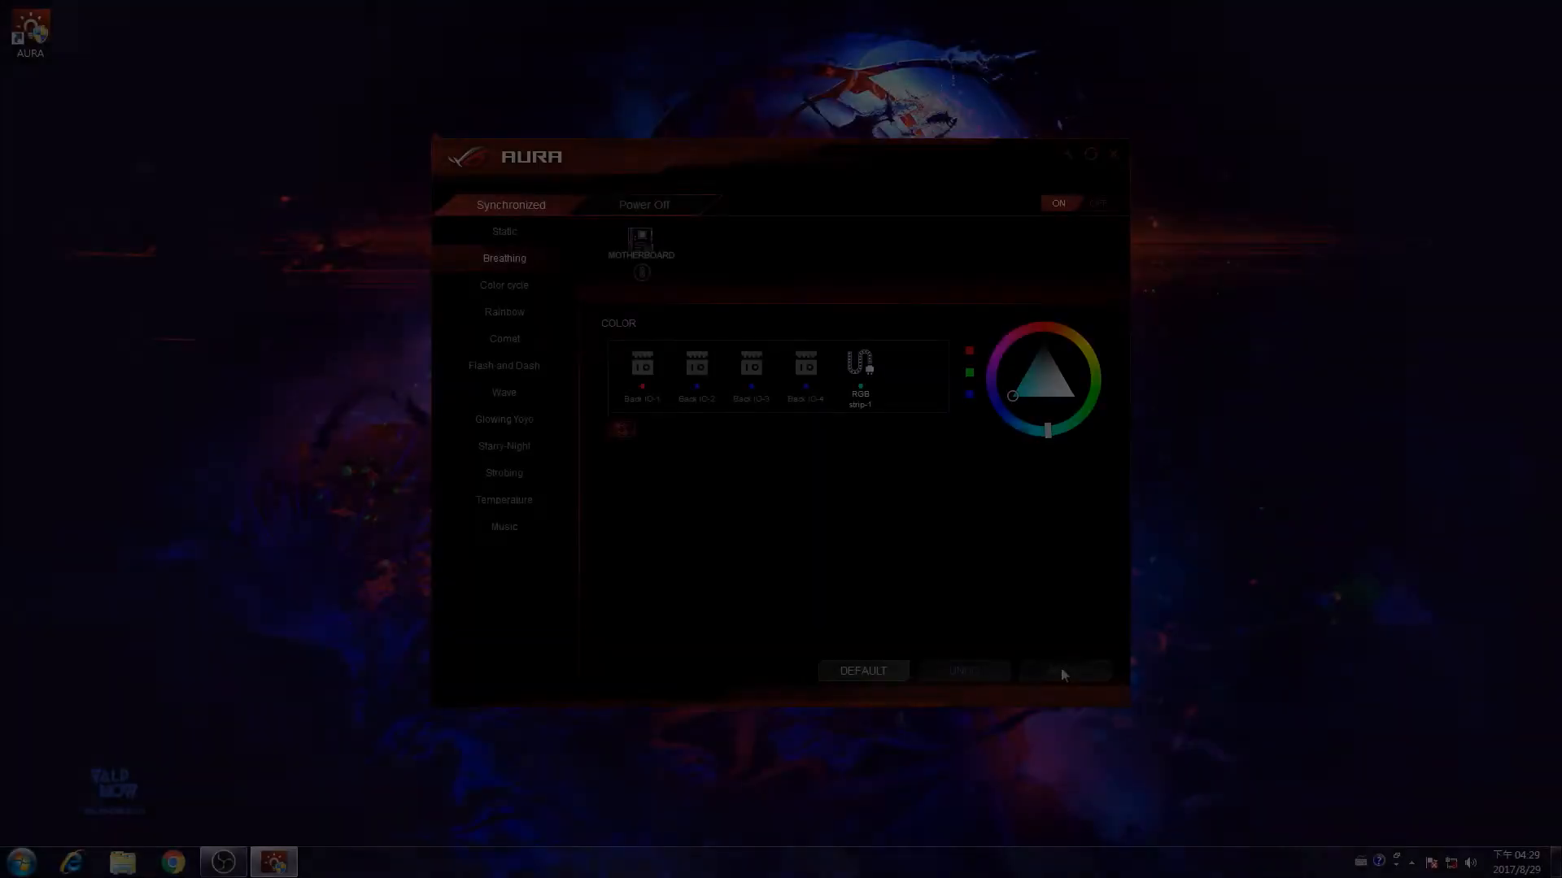
- Select the RGB strip-1 device in the COLOR panel for Breathing colour control
click(504, 284)
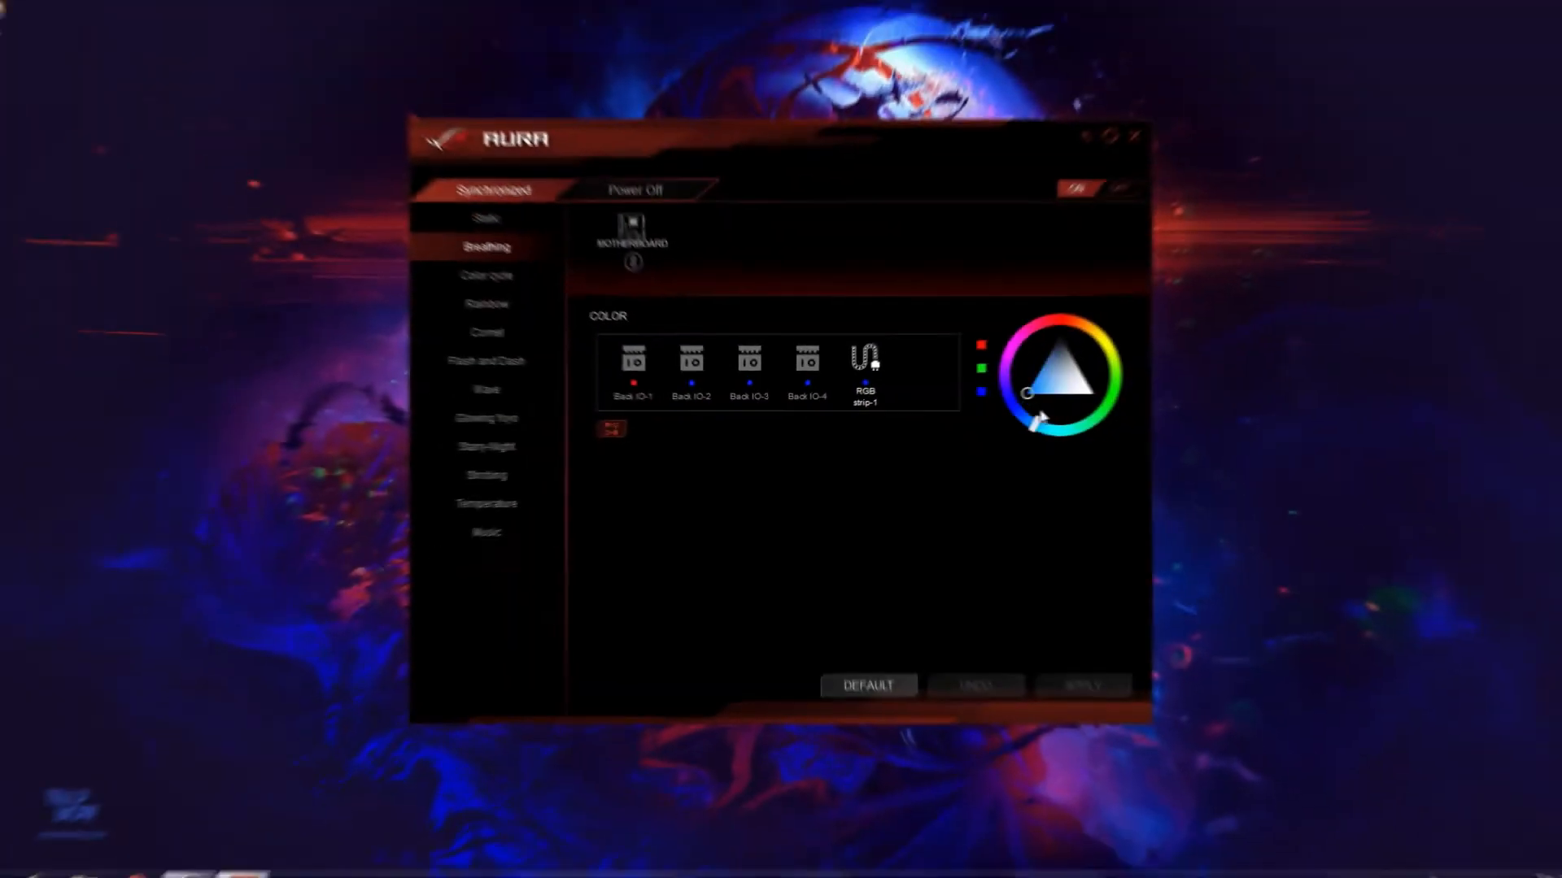
click(866, 358)
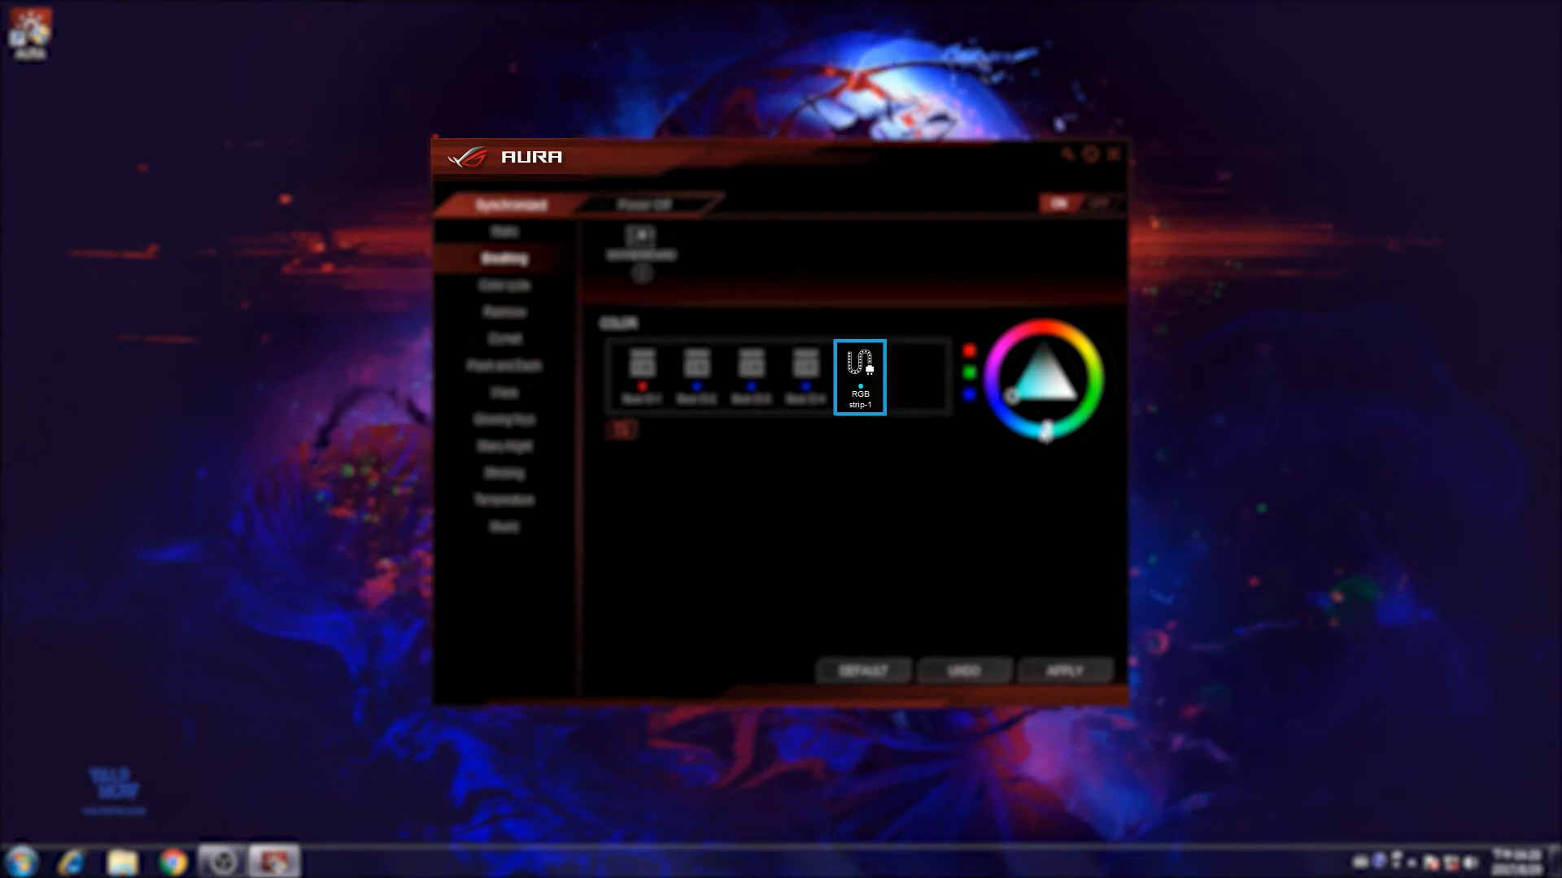